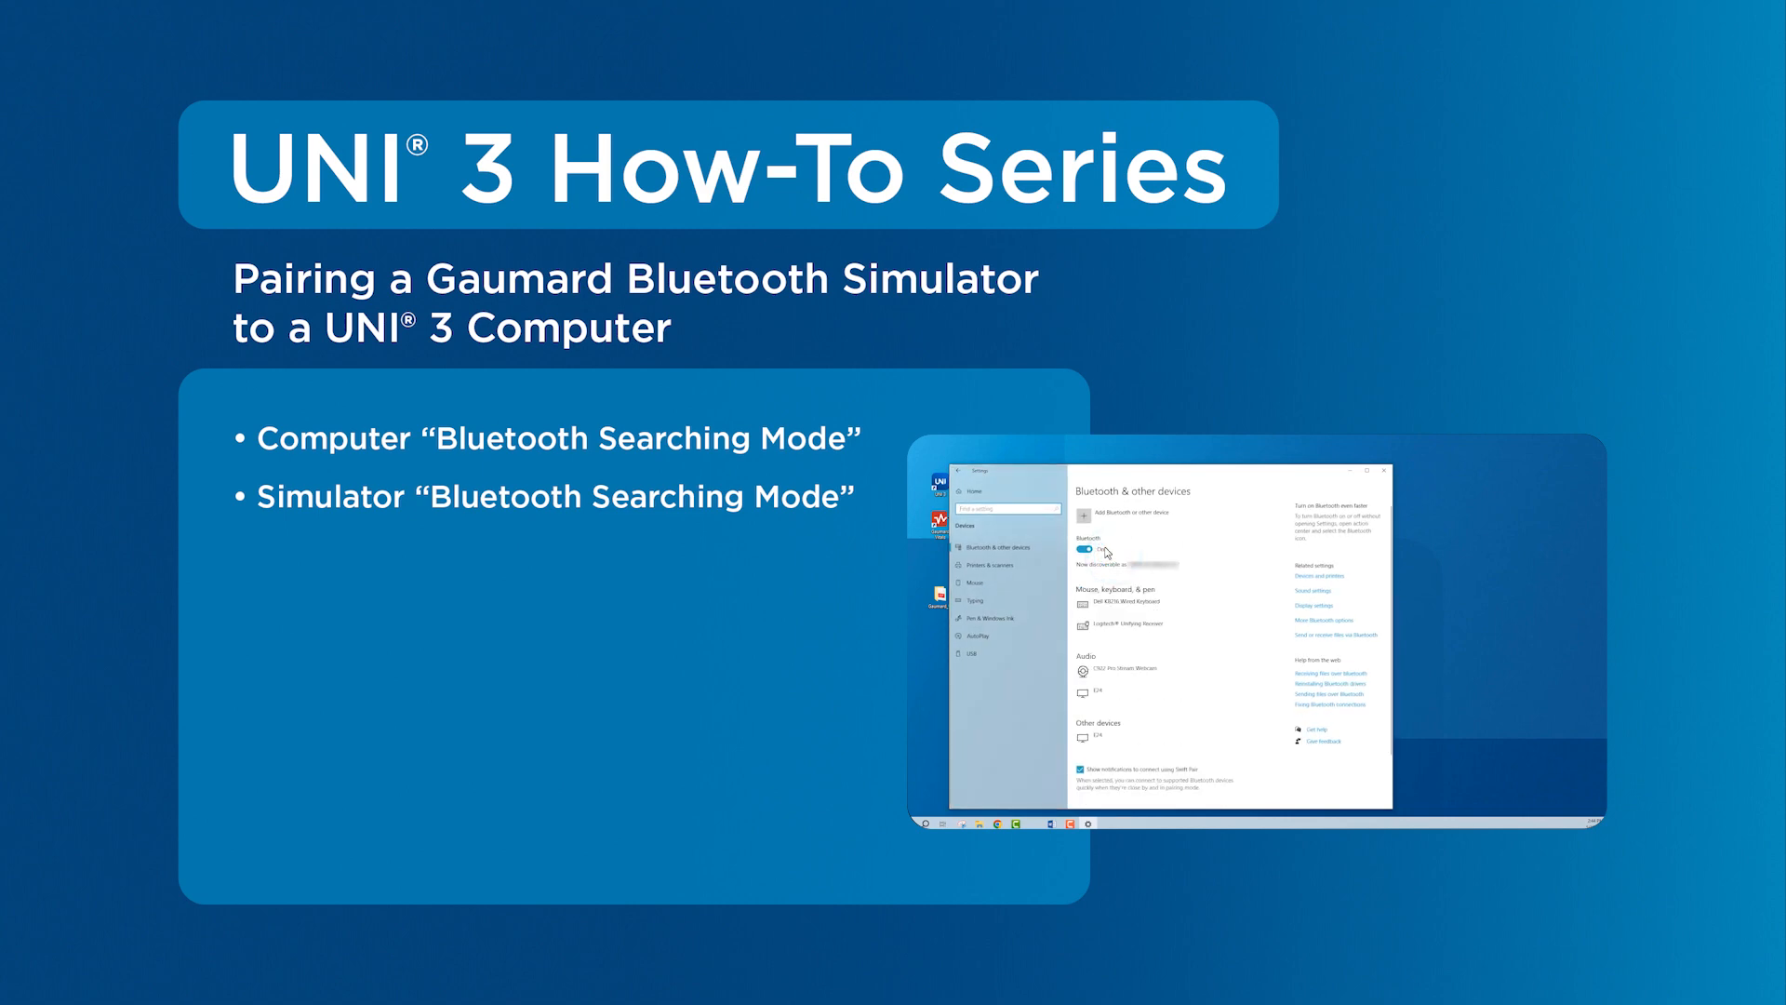
Launch the Windows Settings home page from the Start menu.
click(1097, 512)
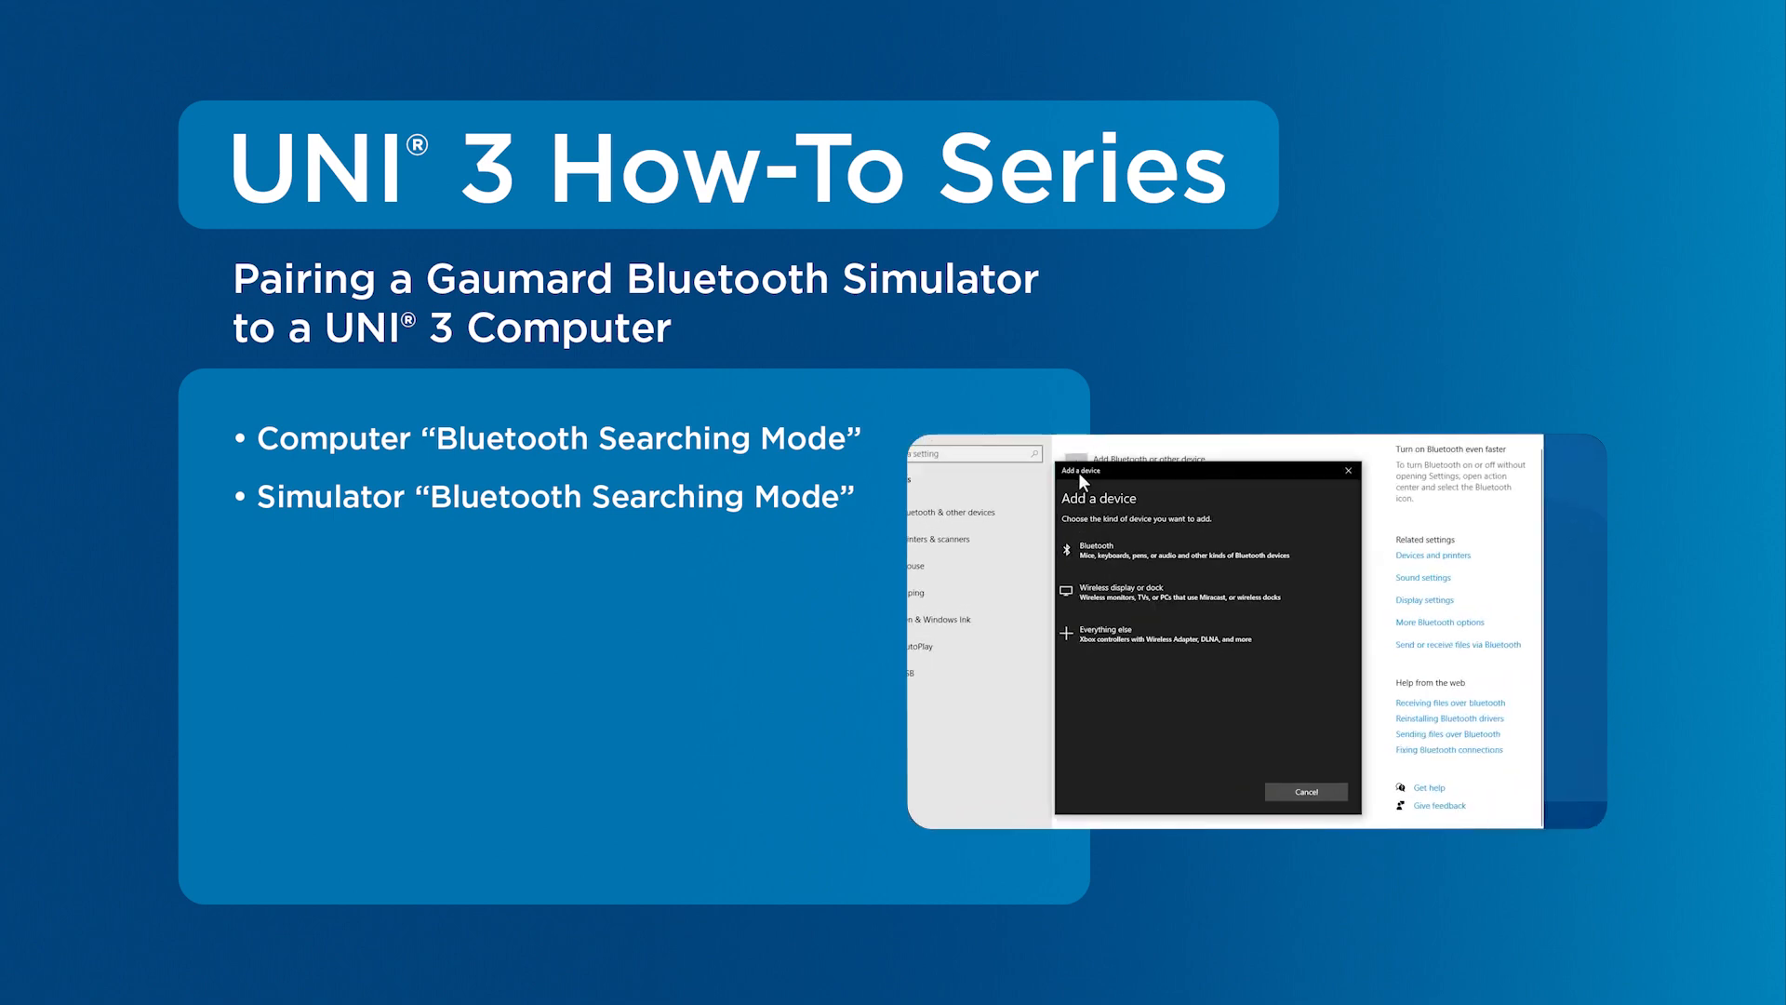
click(1086, 553)
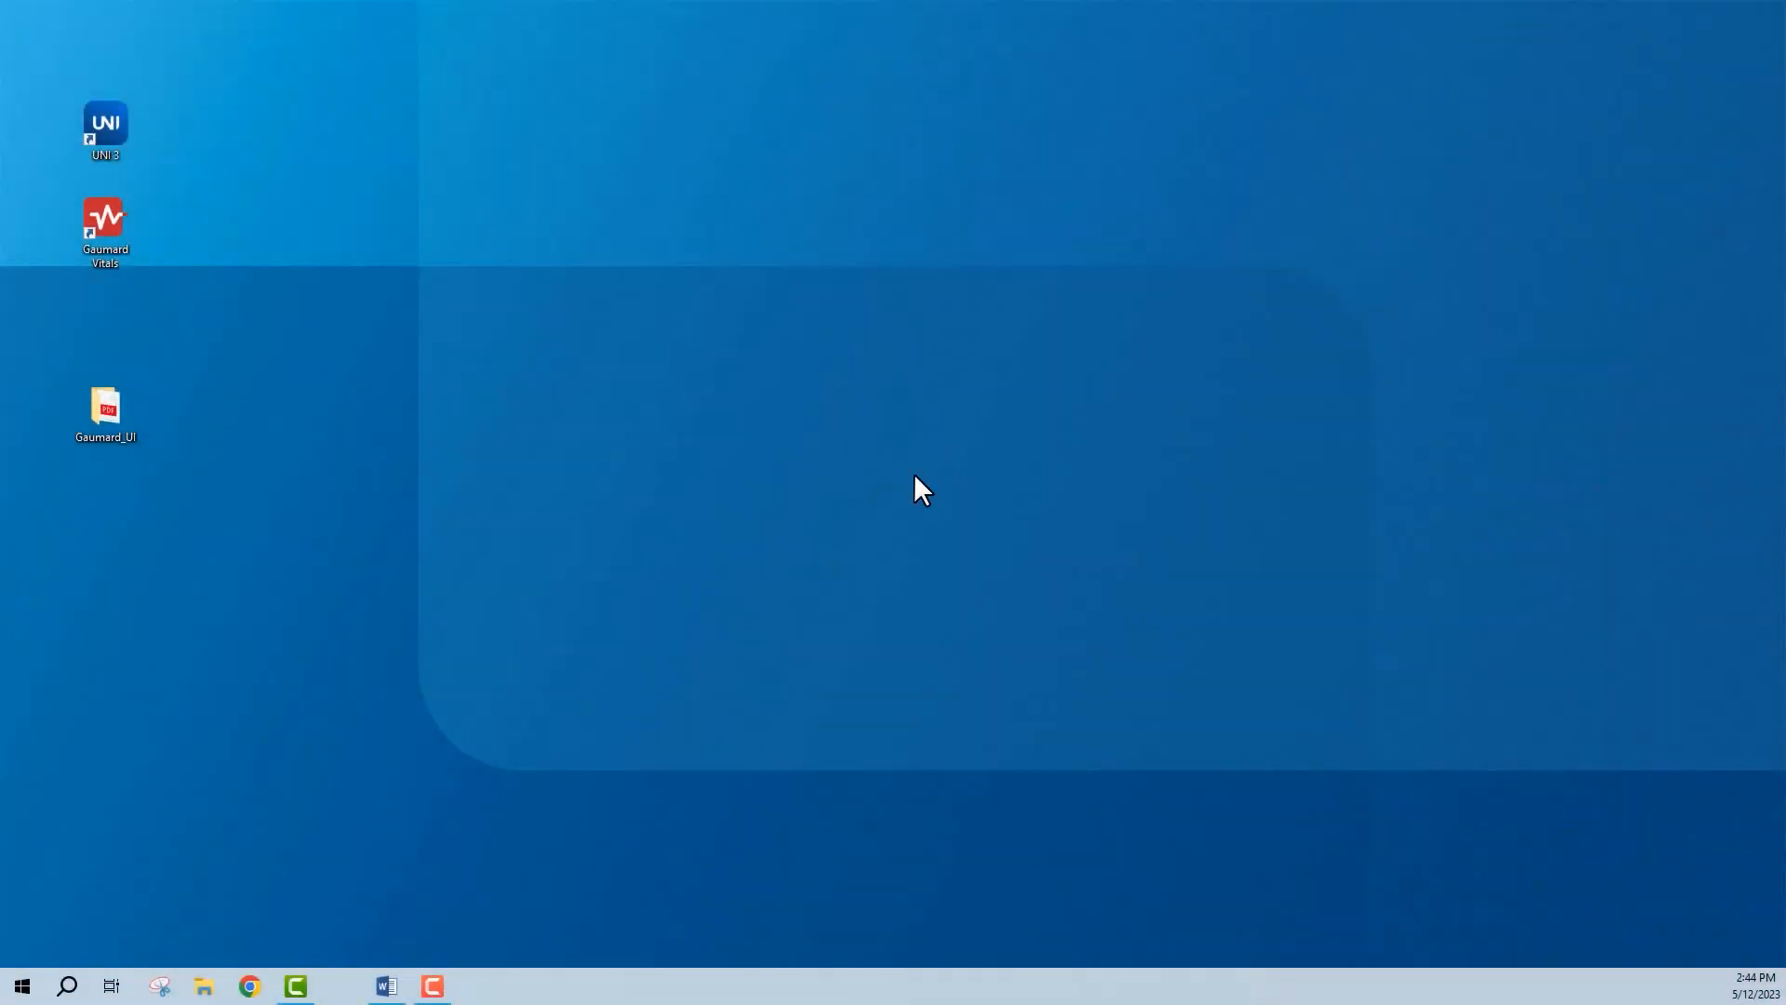
mouse_move(21, 989)
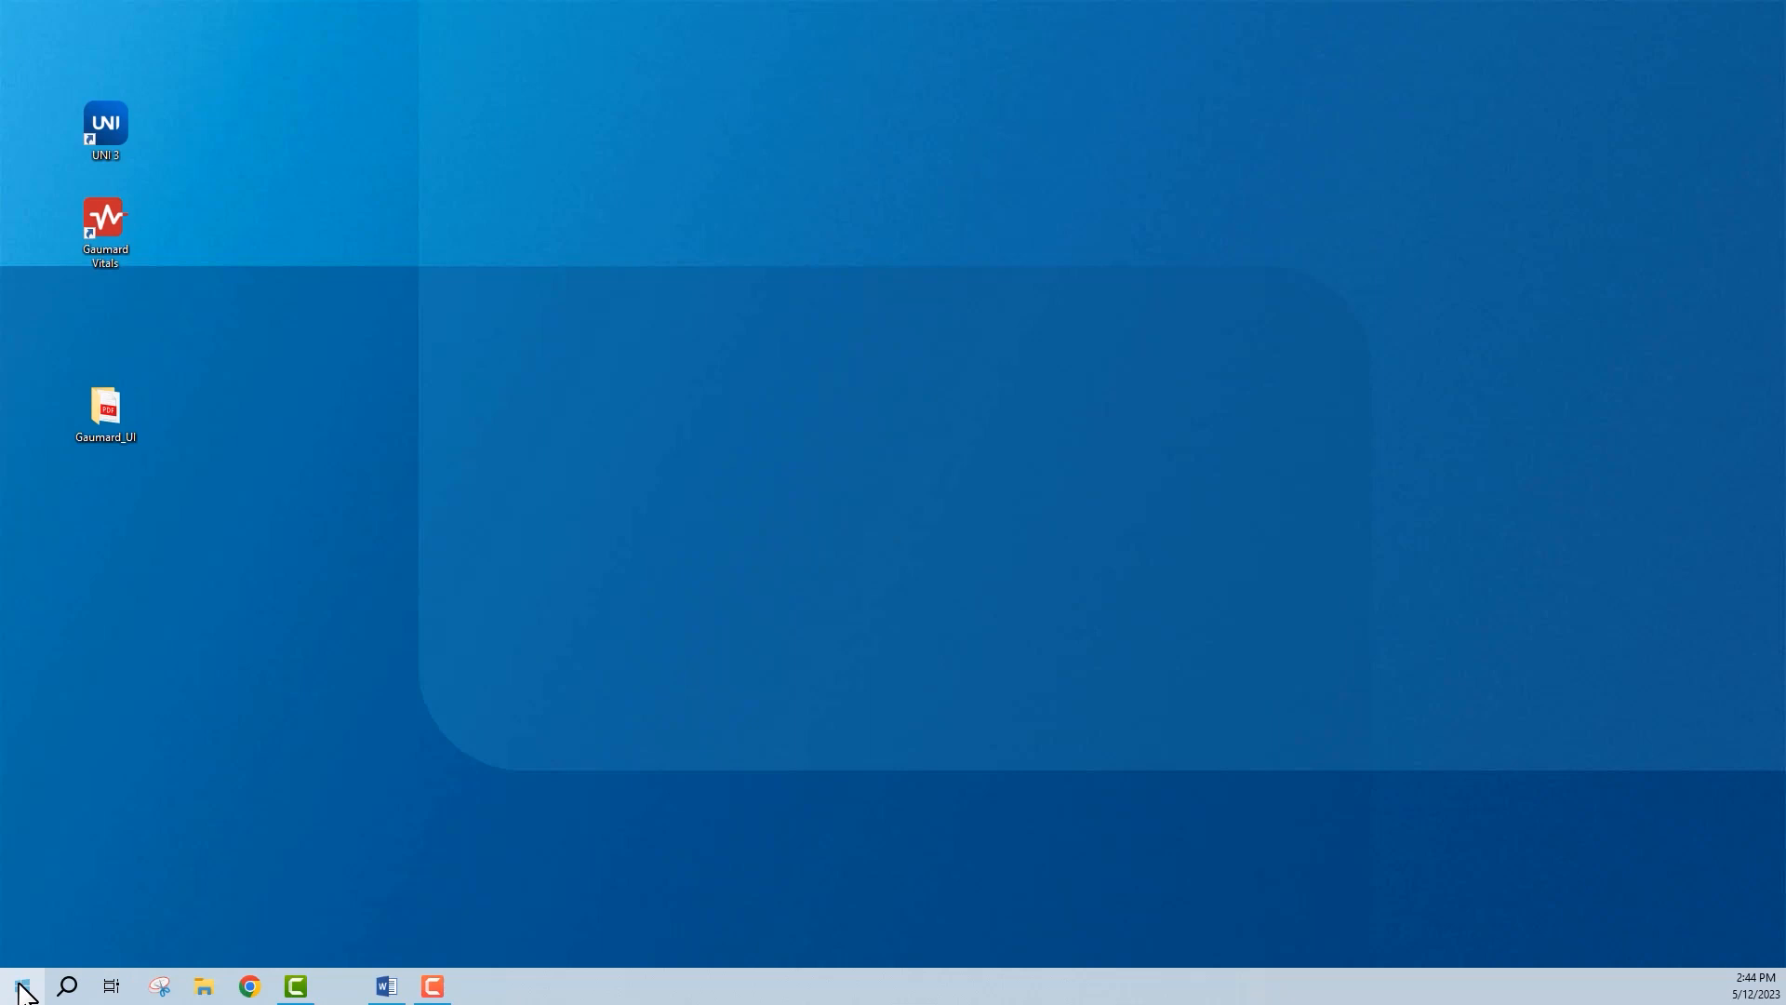
click(18, 985)
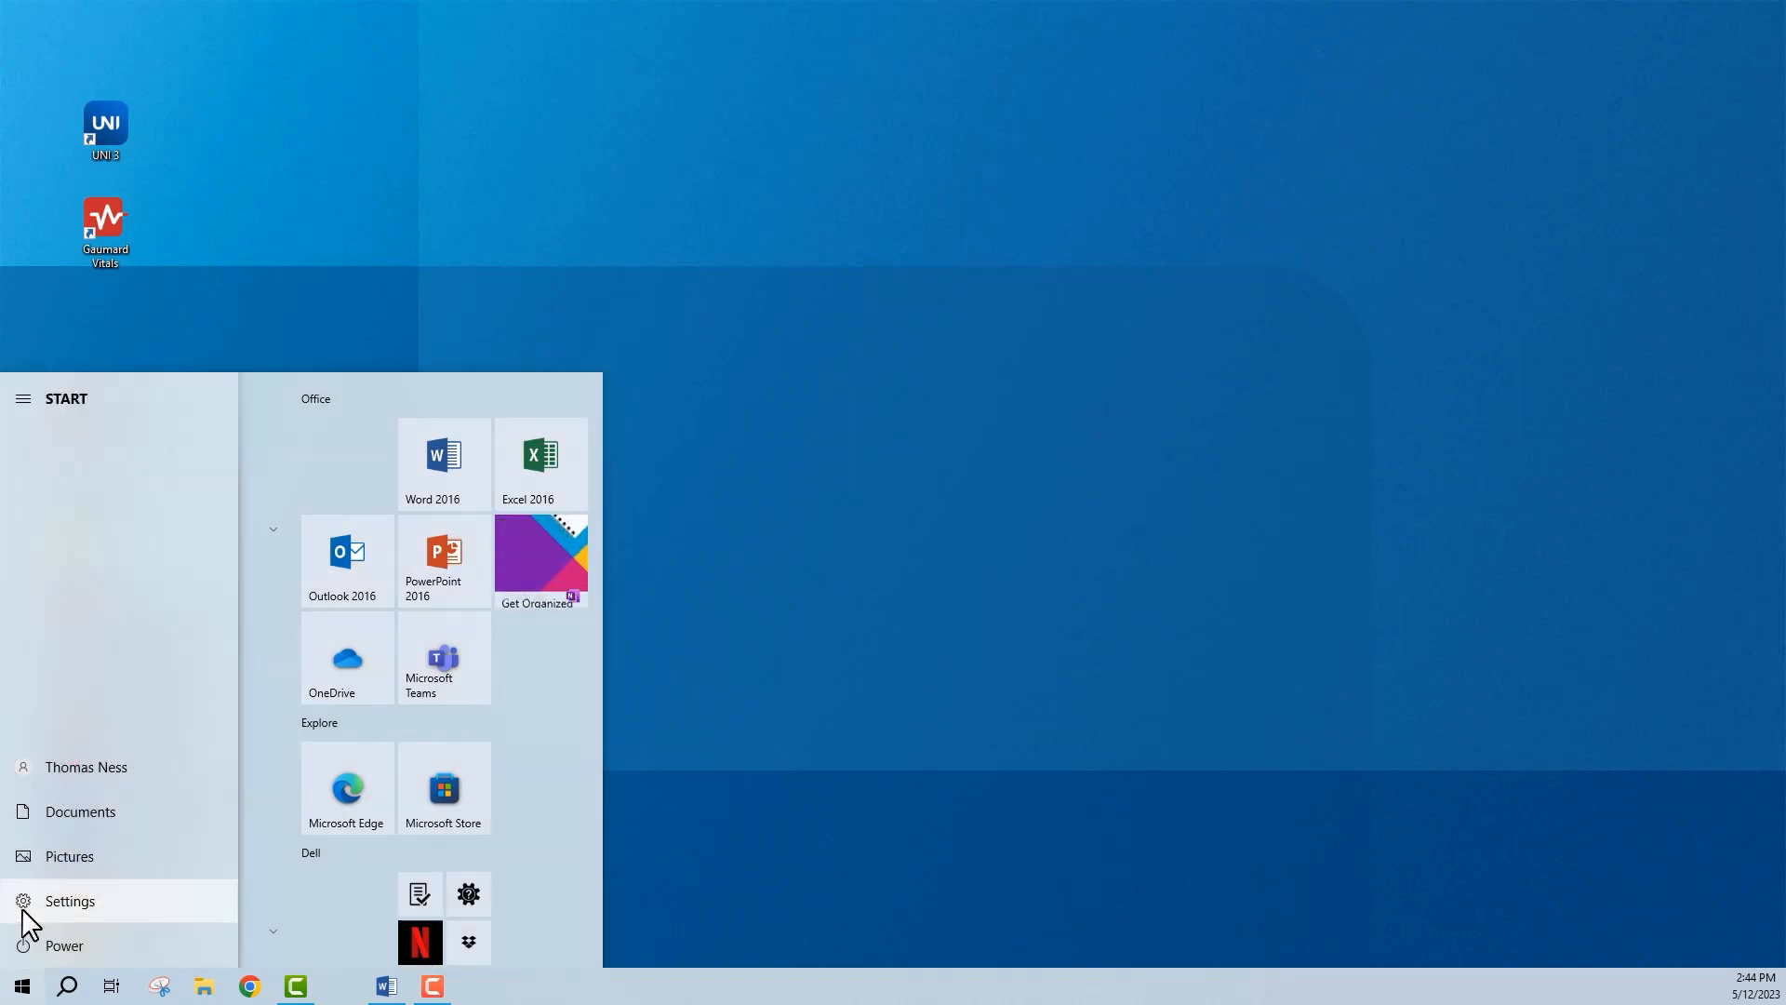
click(68, 899)
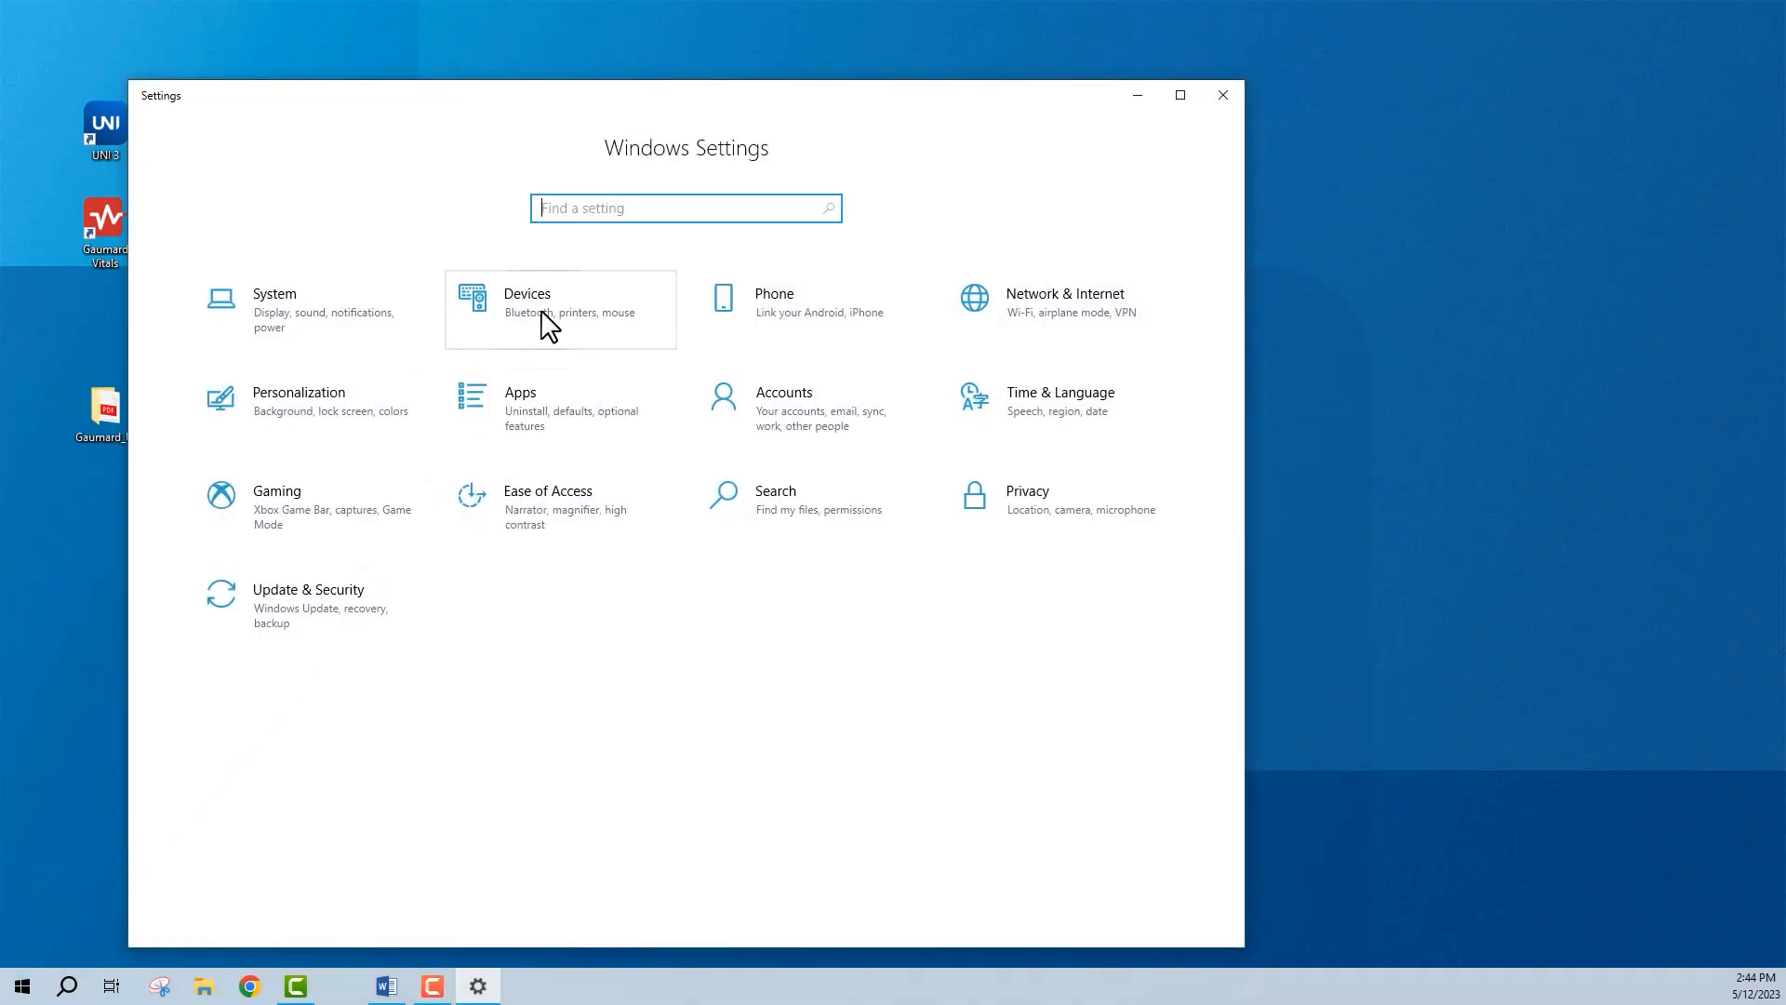
Open Devices and start a Bluetooth device search that lists GAUMARD_Z2209002.
click(527, 301)
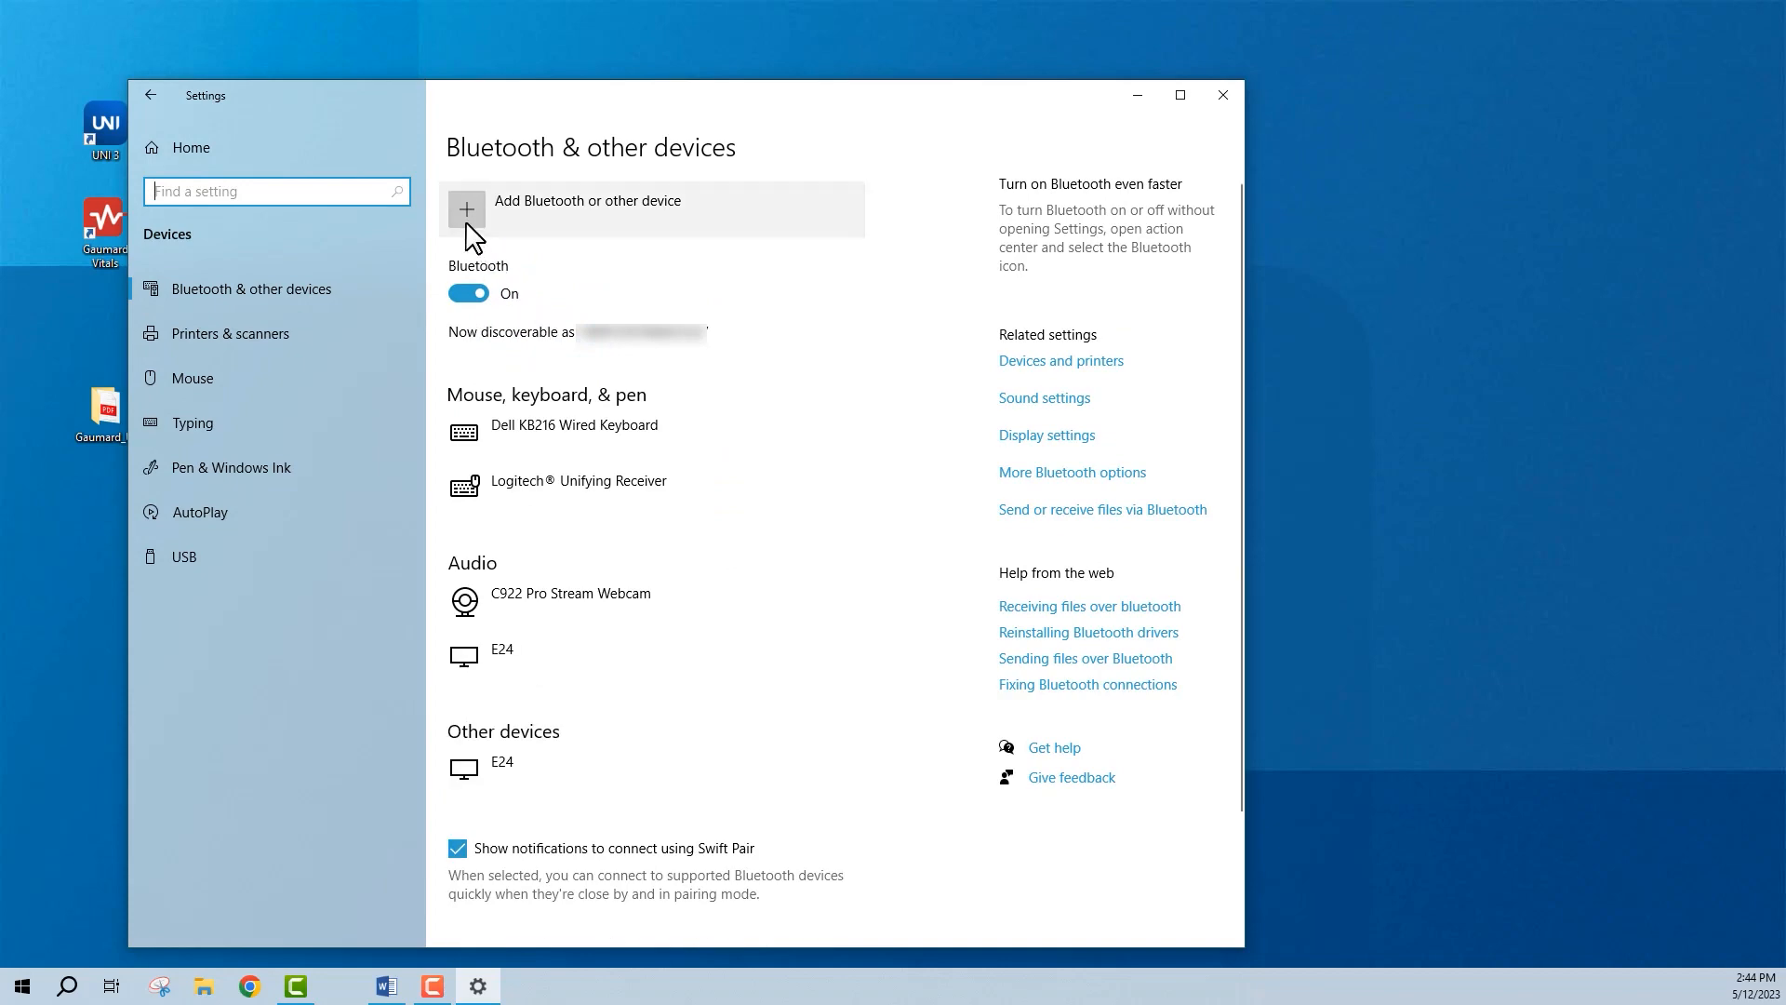
click(587, 208)
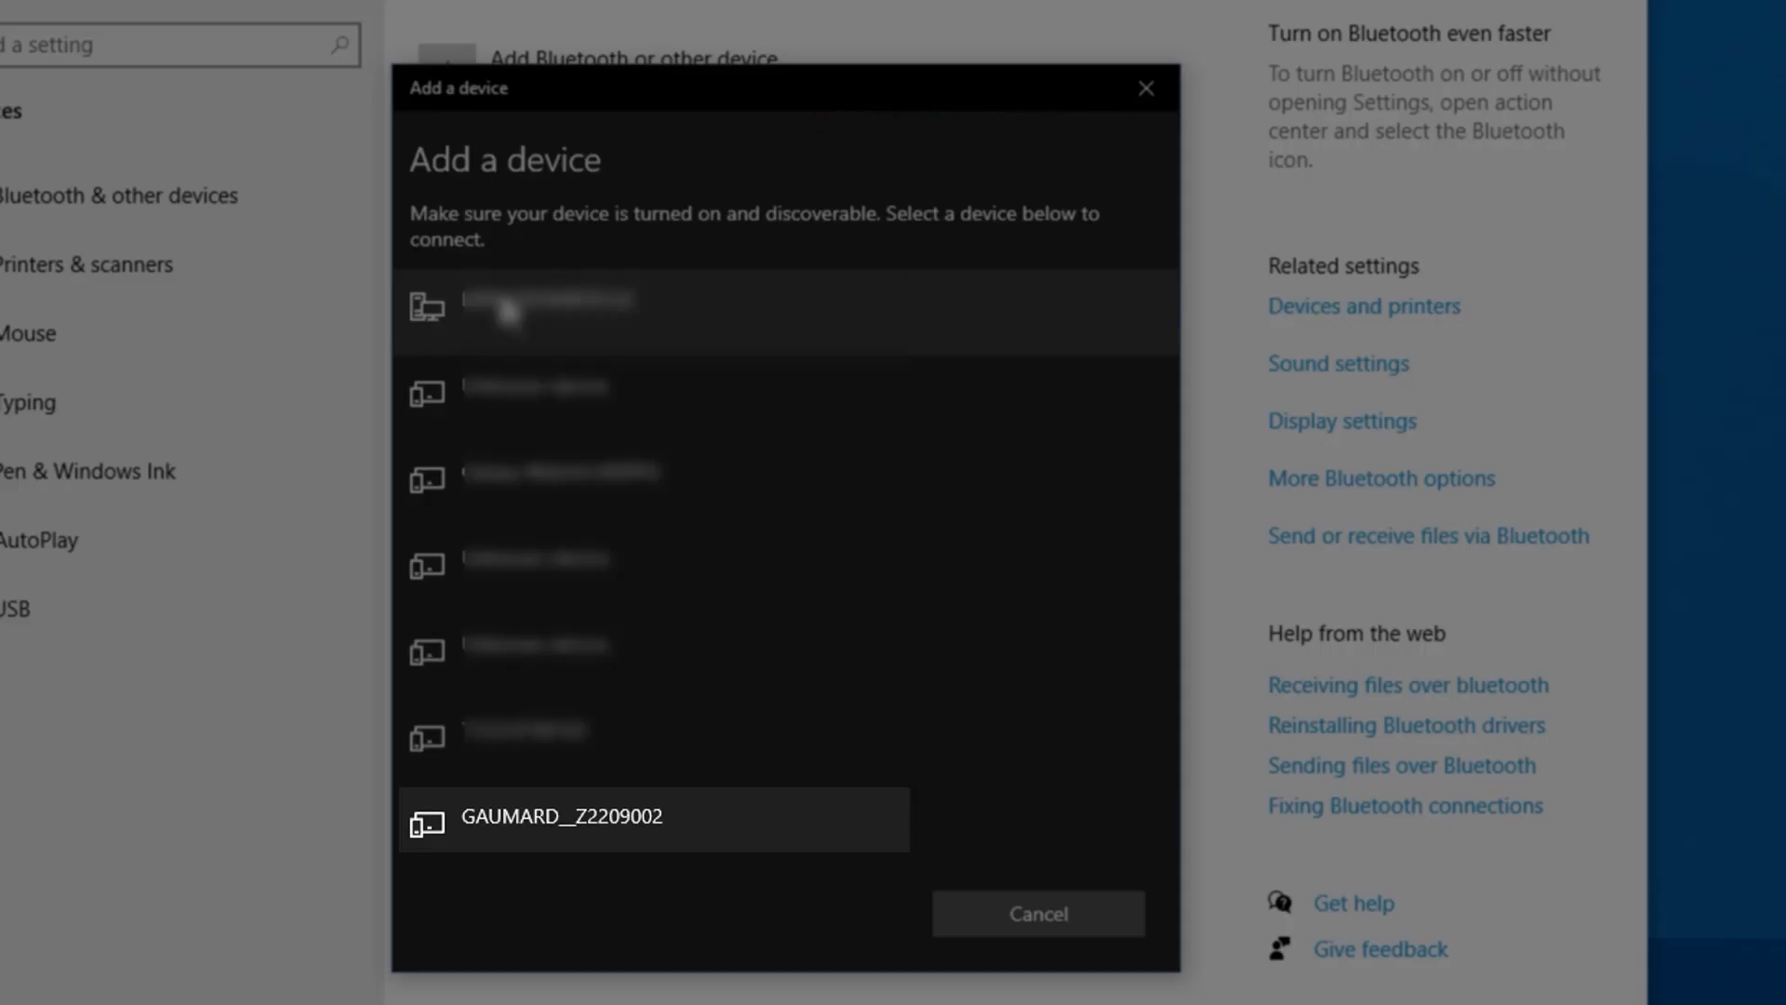
Choose GAUMARD_Z2209002 from the discovered devices to begin pairing.
click(547, 313)
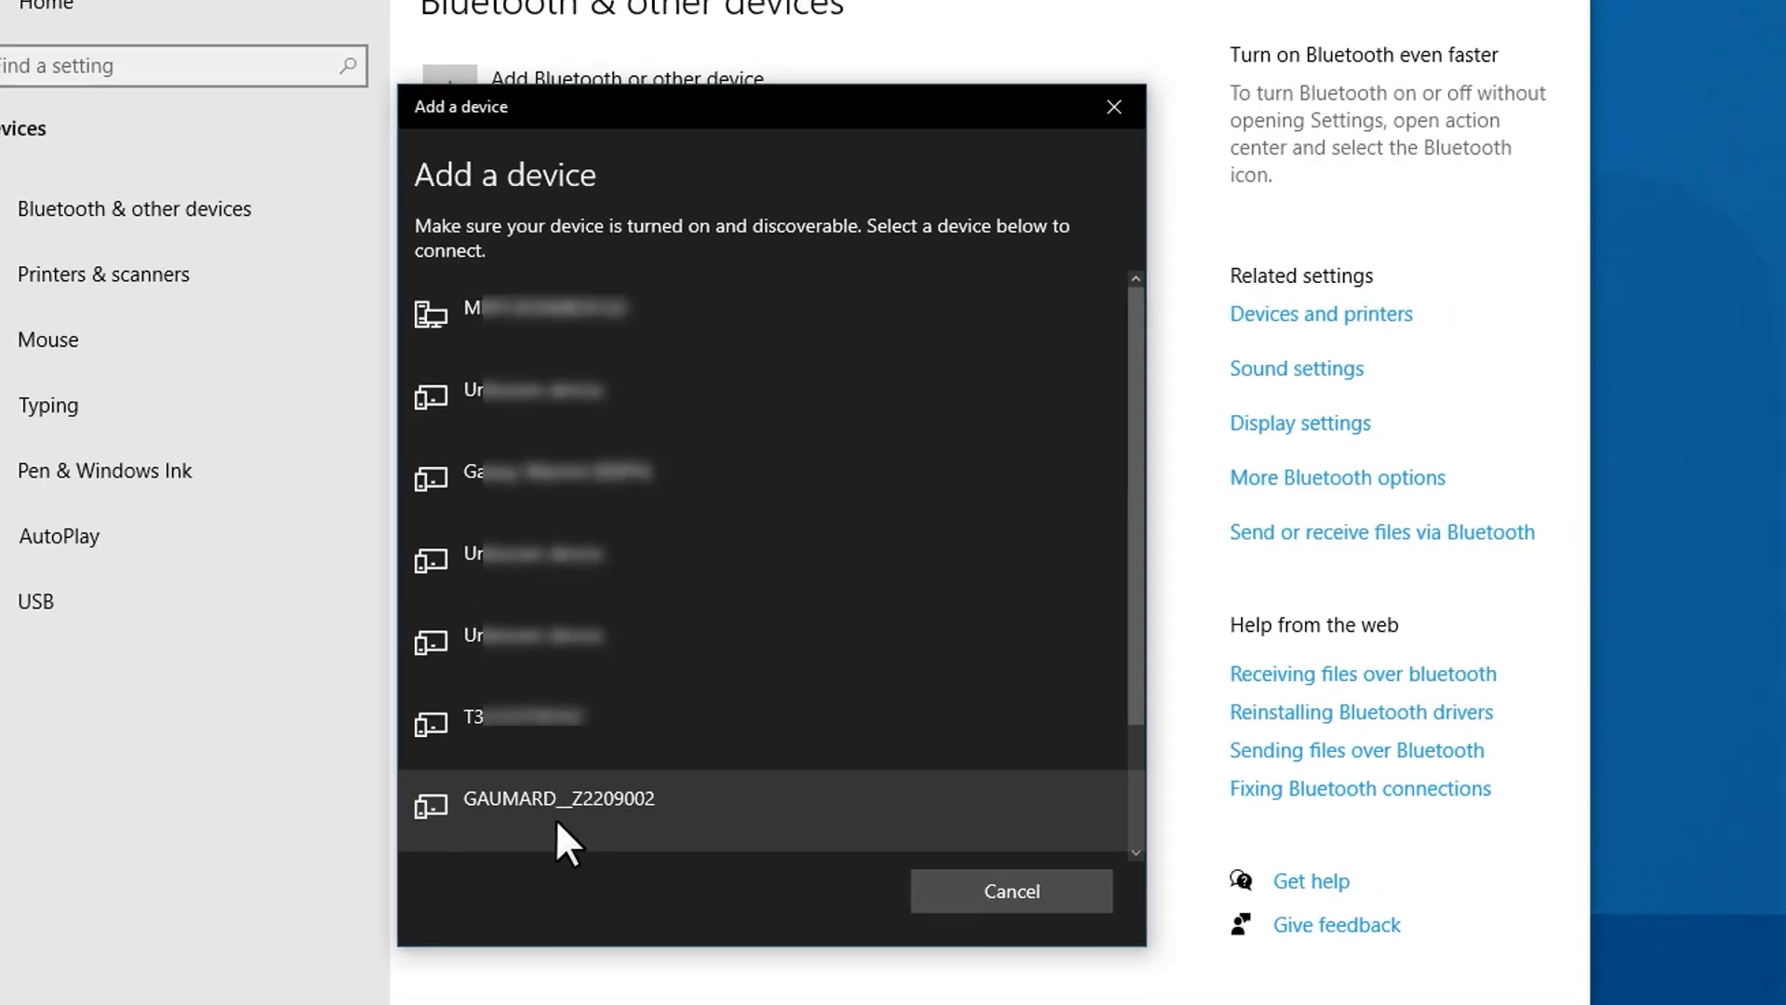
click(558, 797)
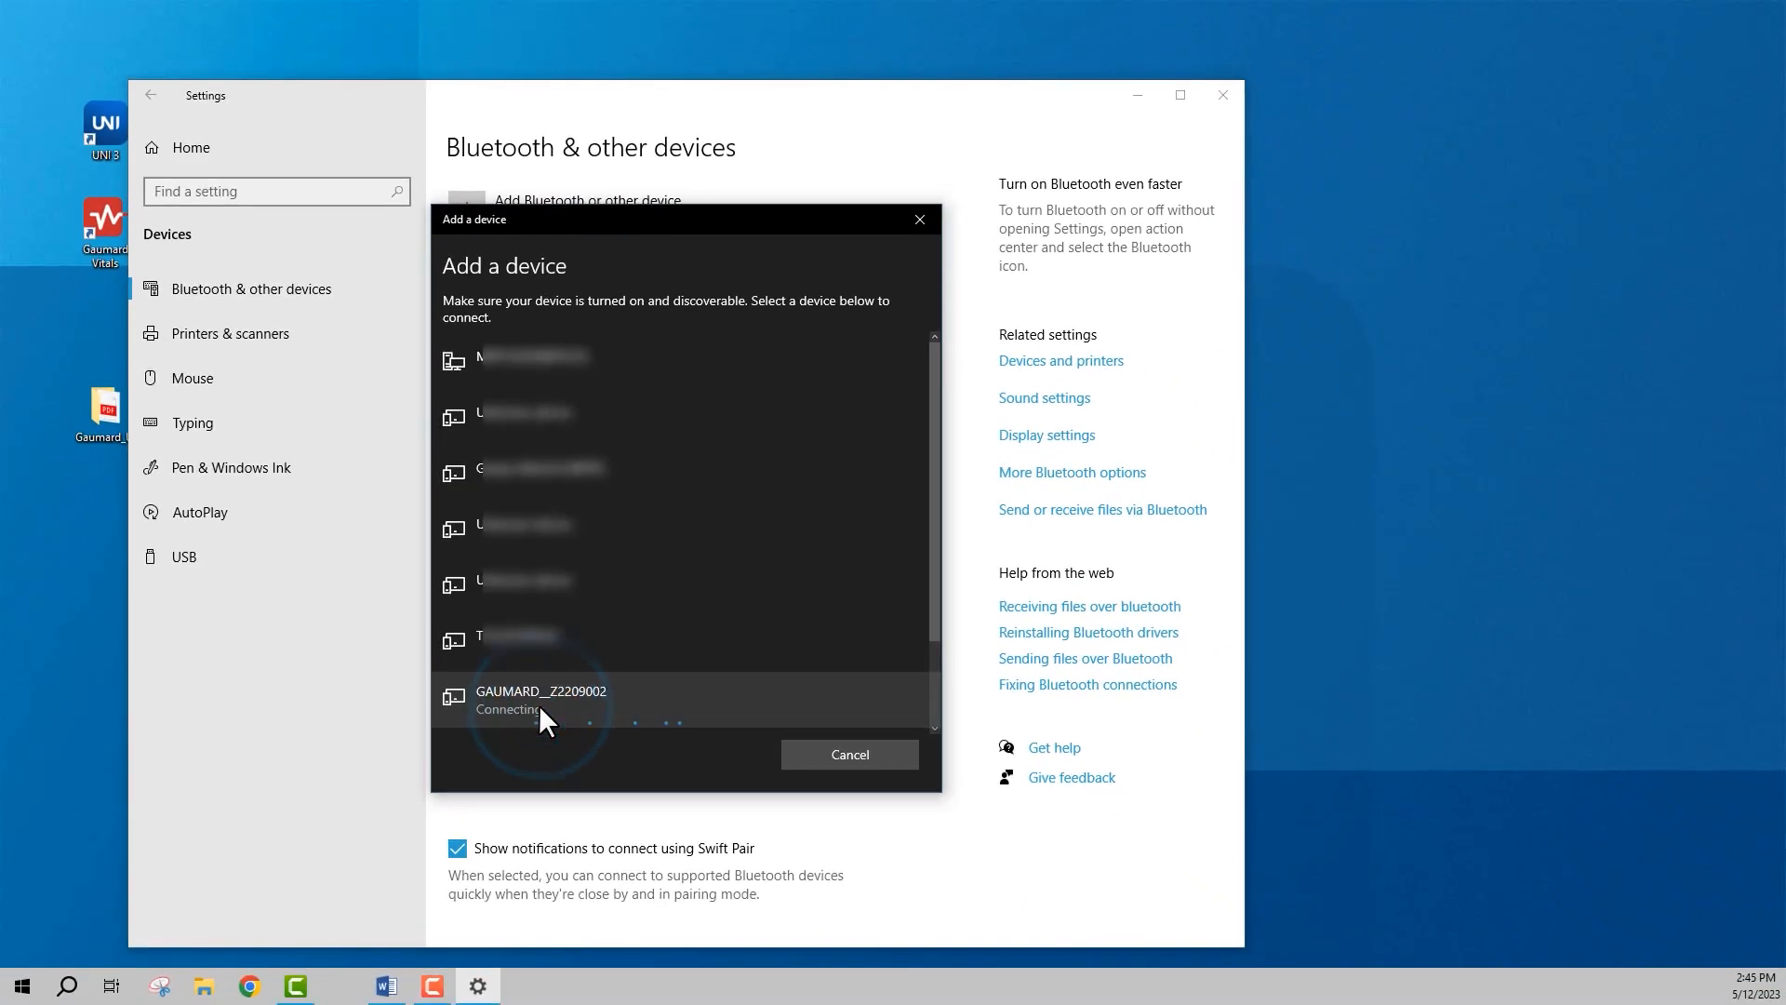